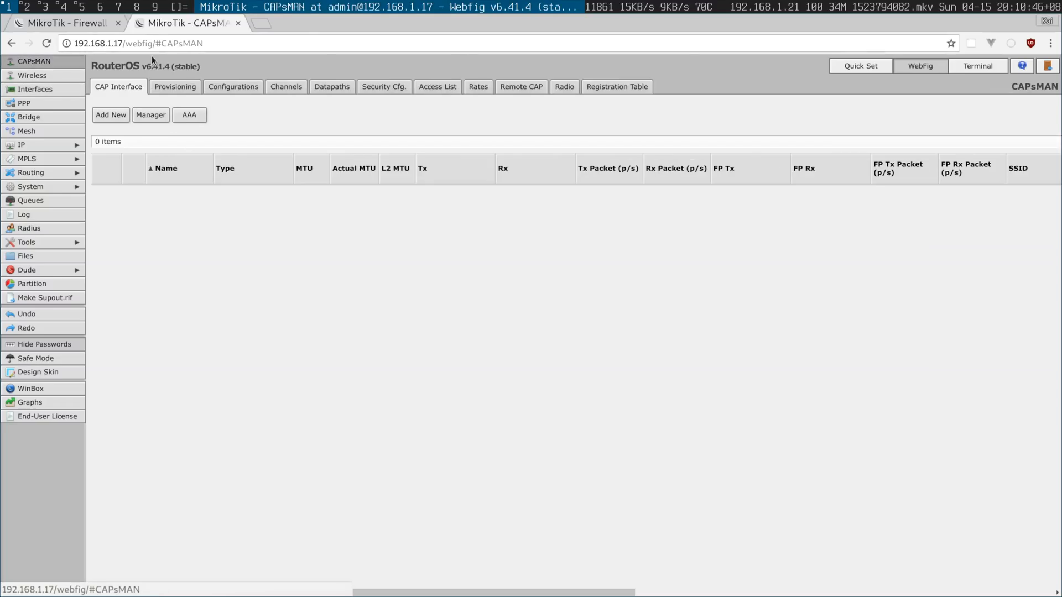
pyautogui.click(384, 87)
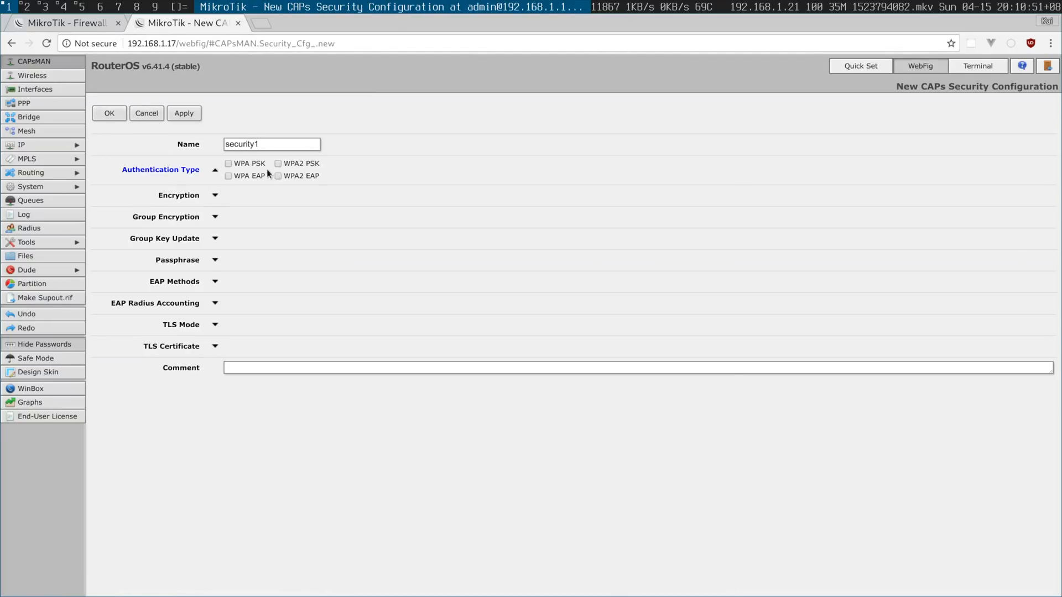
pyautogui.click(278, 163)
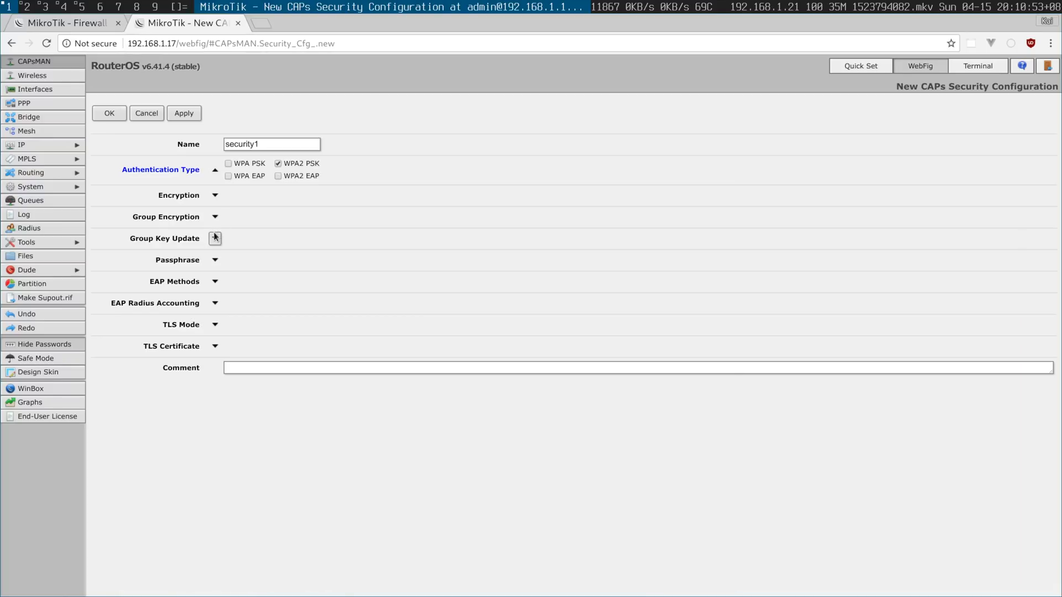
pyautogui.click(214, 259)
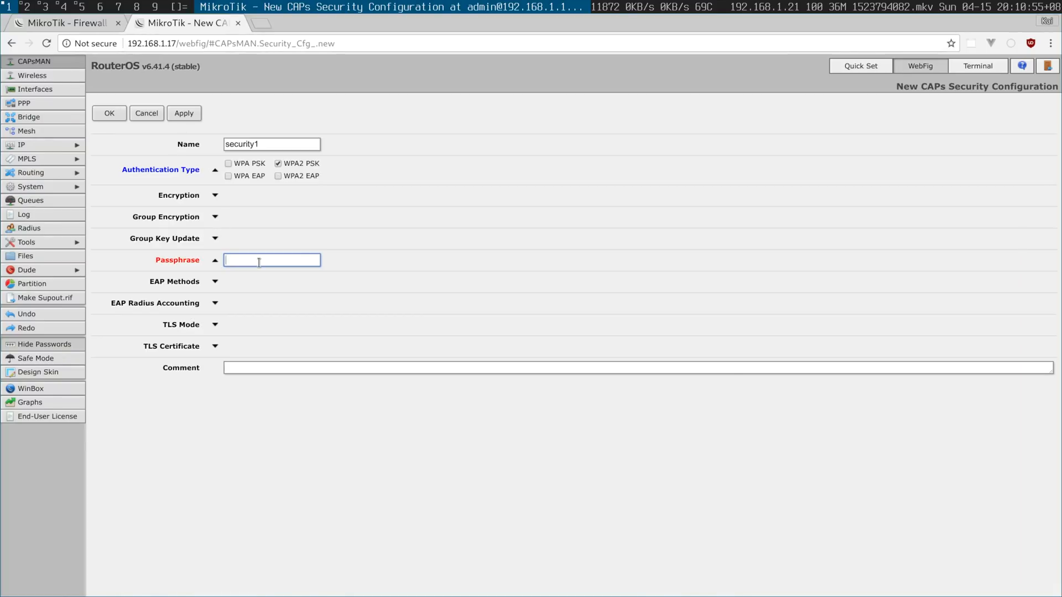
pyautogui.write('••')
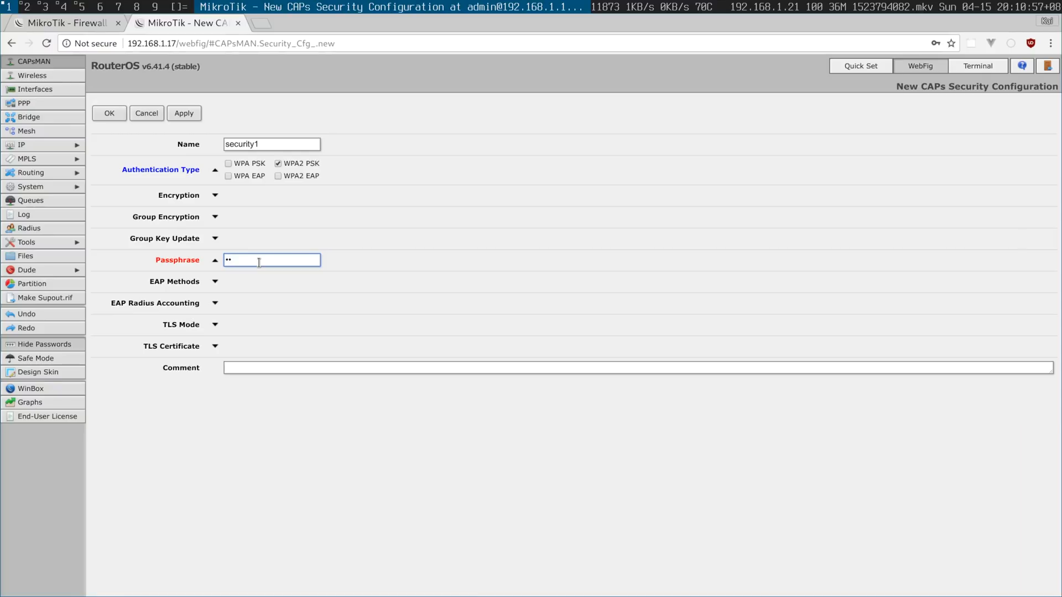
pyautogui.press('Backspace')
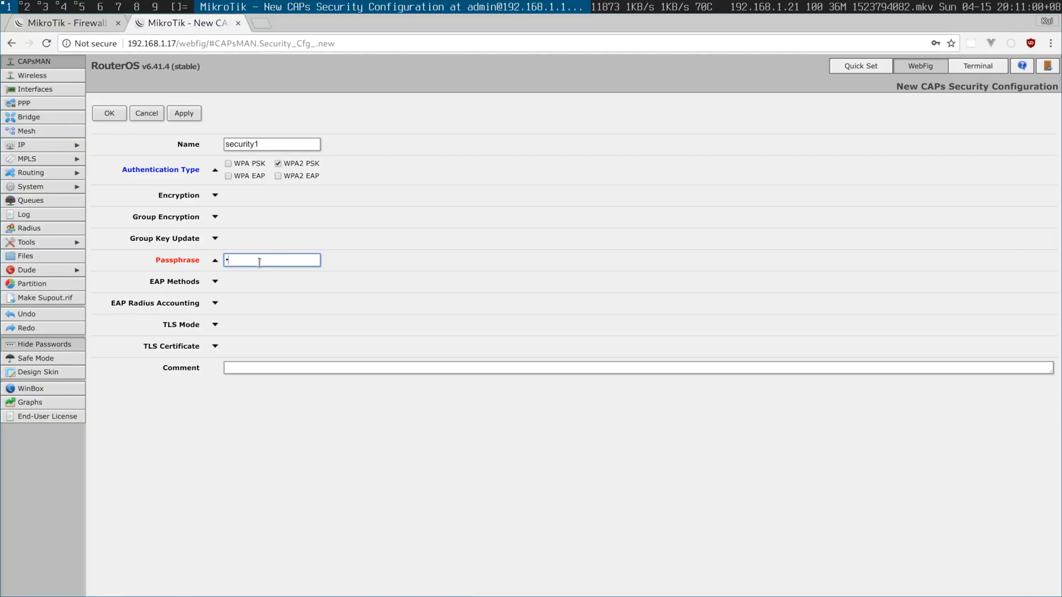
pyautogui.write('password')
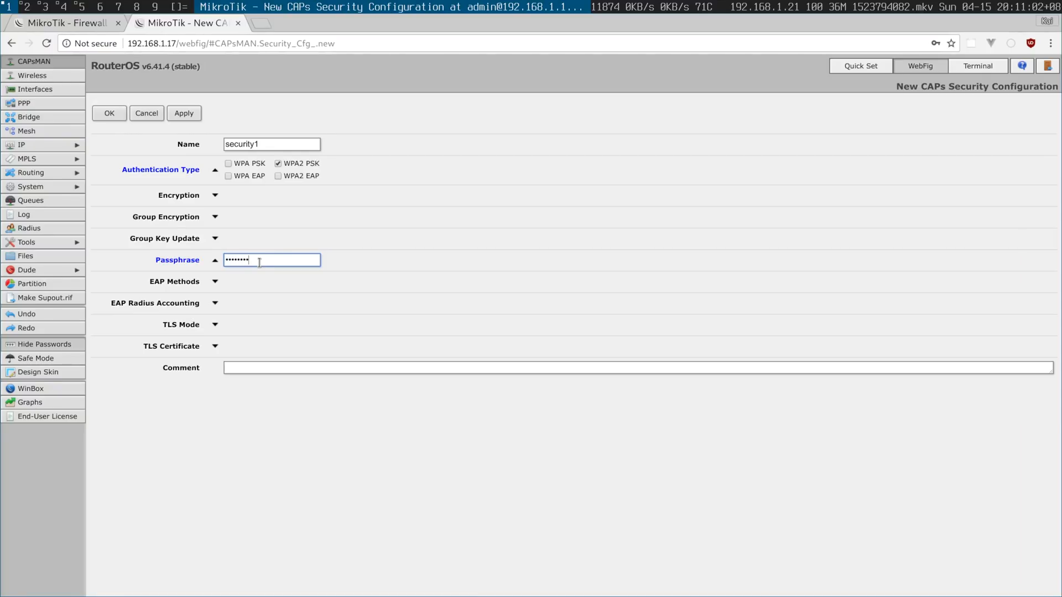
pyautogui.click(109, 113)
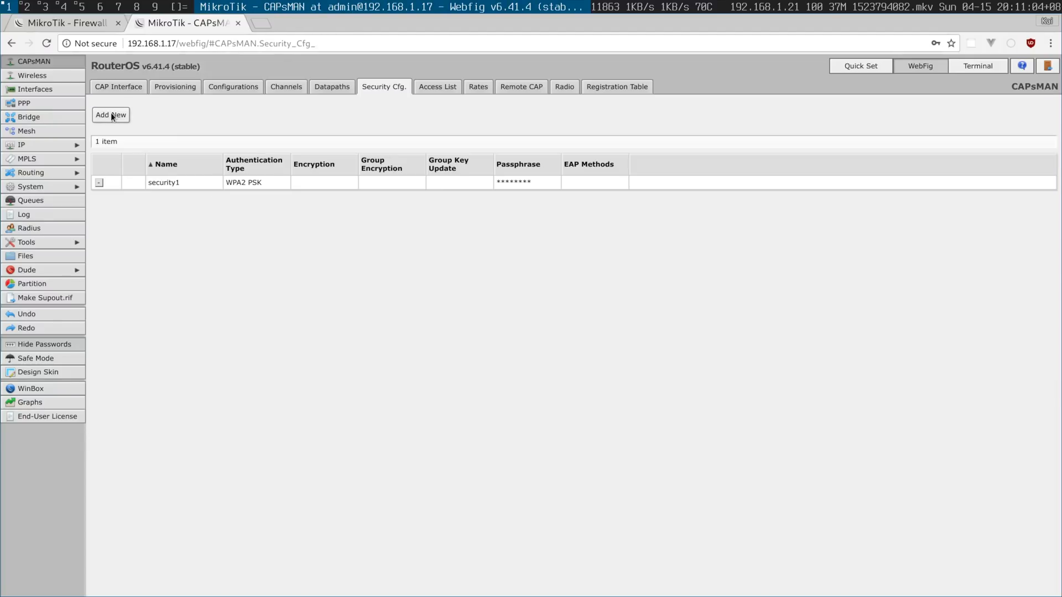
pyautogui.moveTo(332, 79)
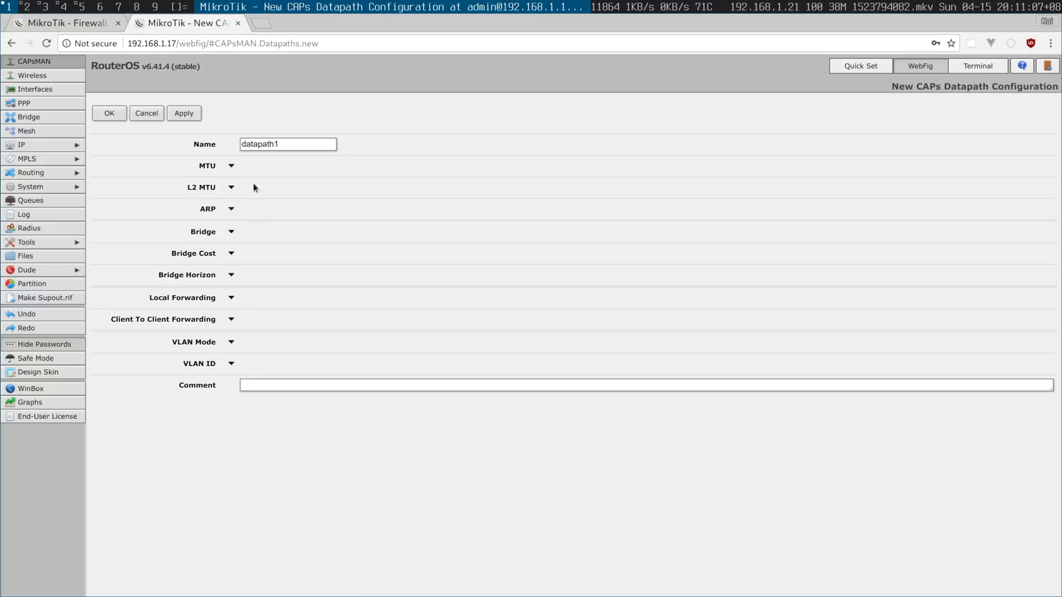
# Step: Save the new datapath1 with Bridge set to bridge
pyautogui.click(231, 232)
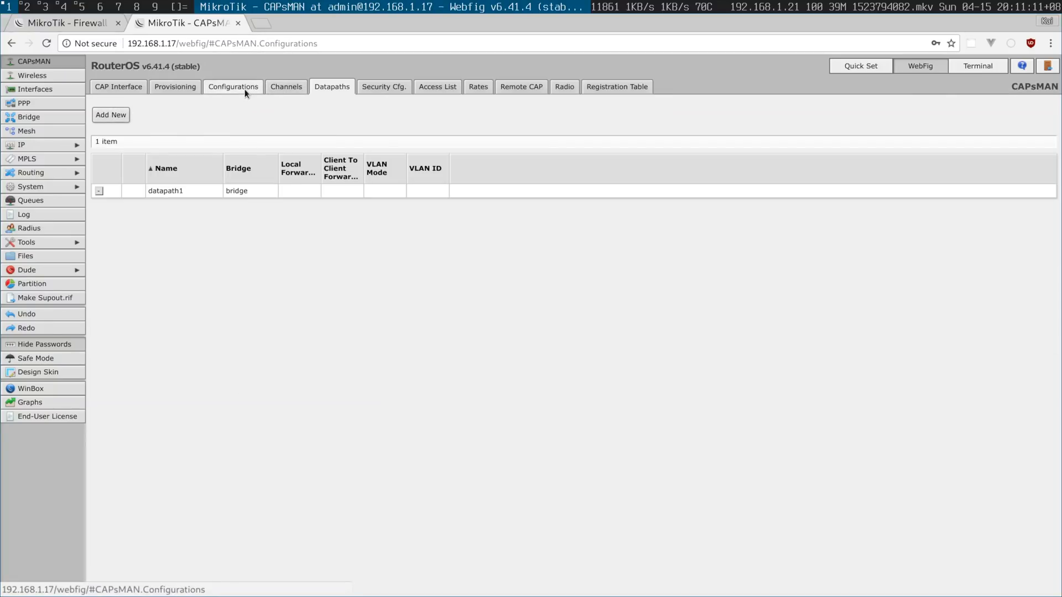
# Step: Add configuration cfg1 with SSID YOUTUBE, datapath datapath1 and security security1
pyautogui.click(111, 114)
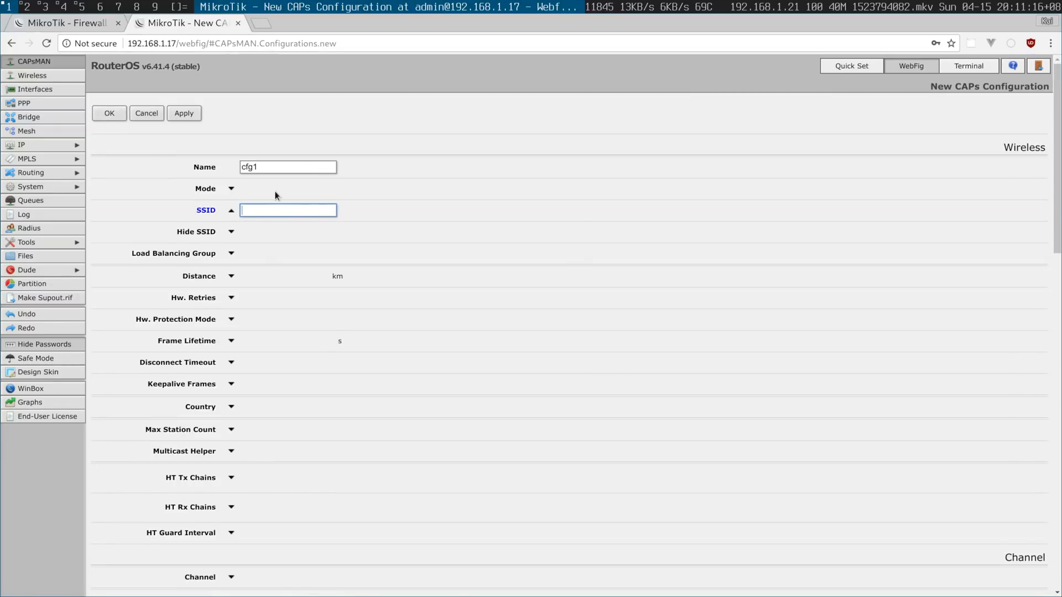
pyautogui.scroll(-3)
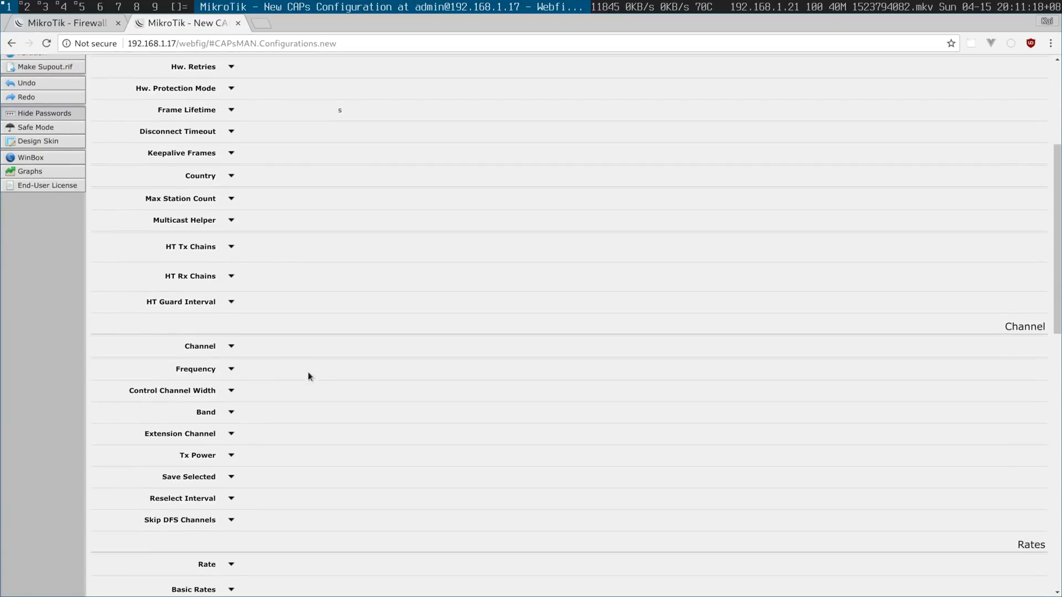
pyautogui.scroll(-3)
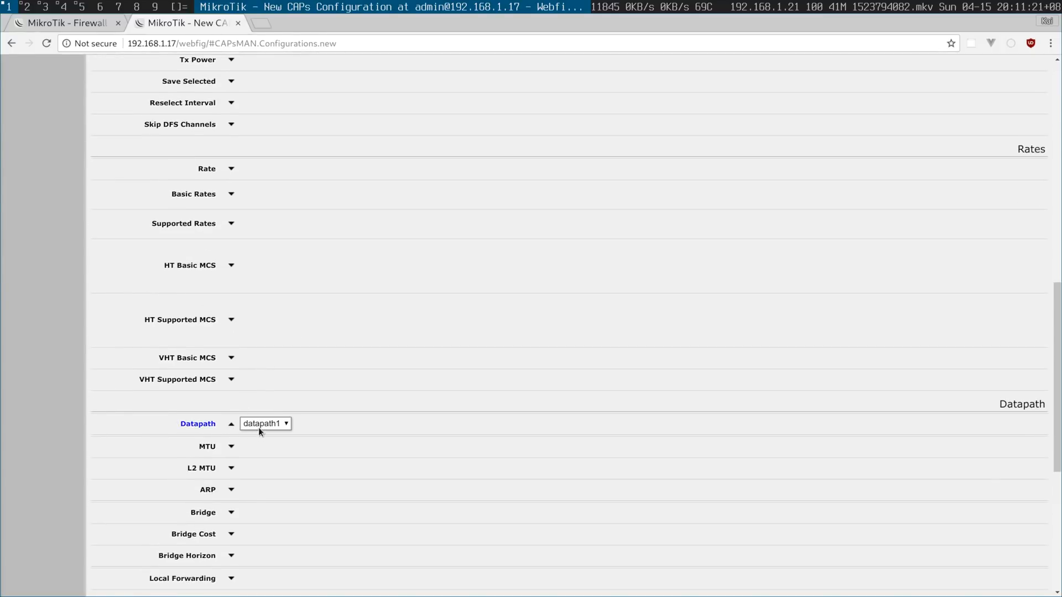
pyautogui.scroll(-3)
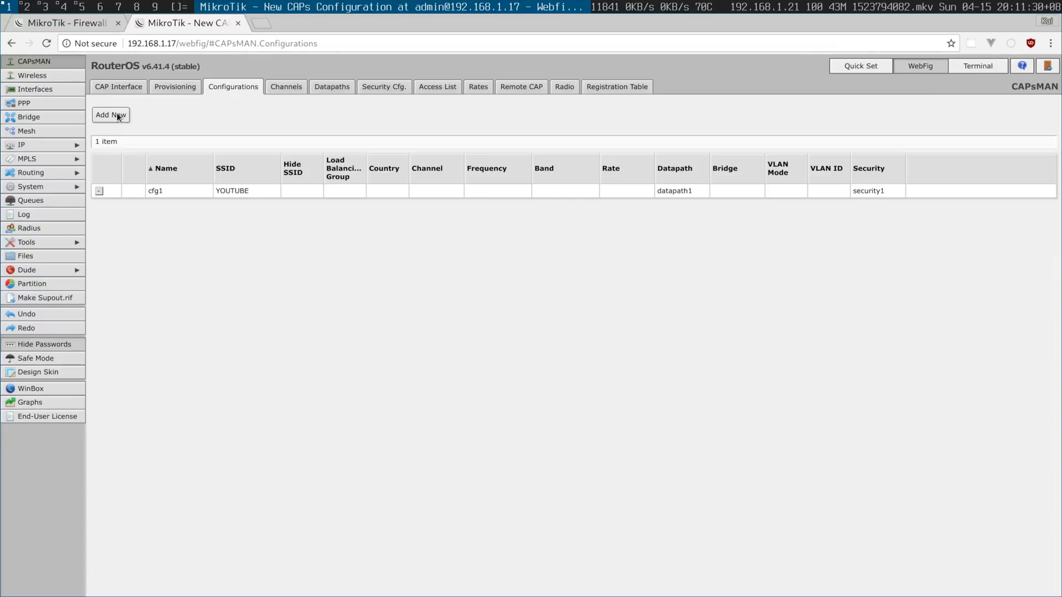
pyautogui.moveTo(175, 86)
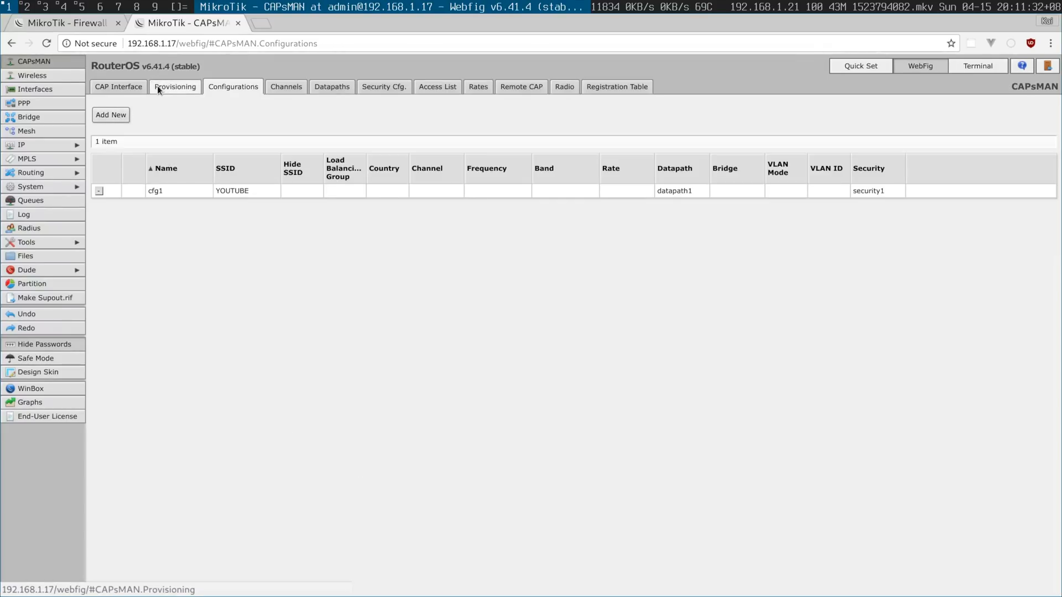
# Step: Add a provisioning rule with action 'create dynamic enabled' and master configuration cfg1
pyautogui.click(175, 87)
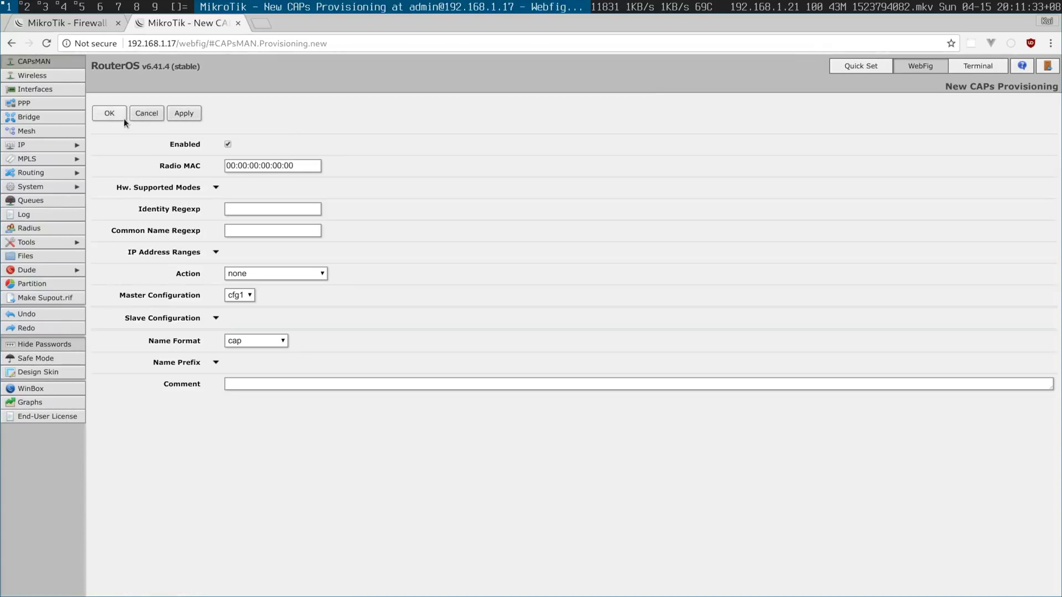
pyautogui.click(275, 272)
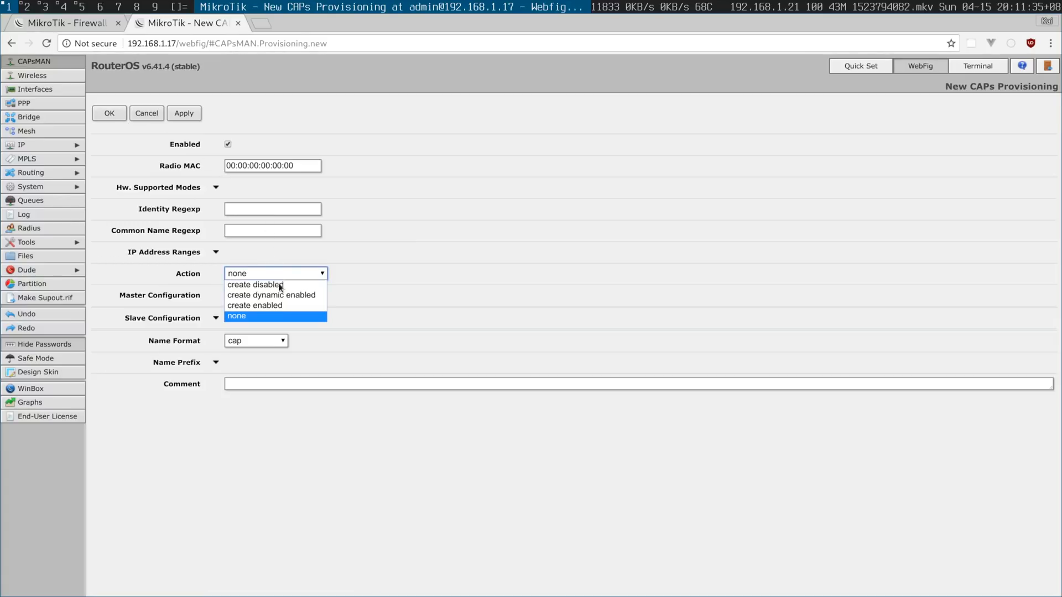
pyautogui.moveTo(271, 296)
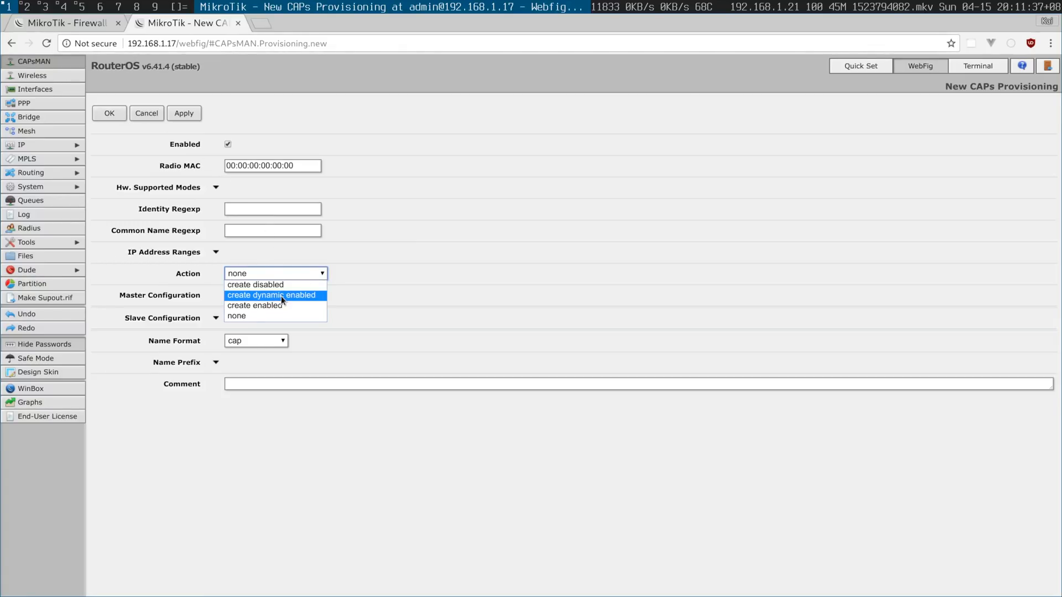
pyautogui.click(271, 296)
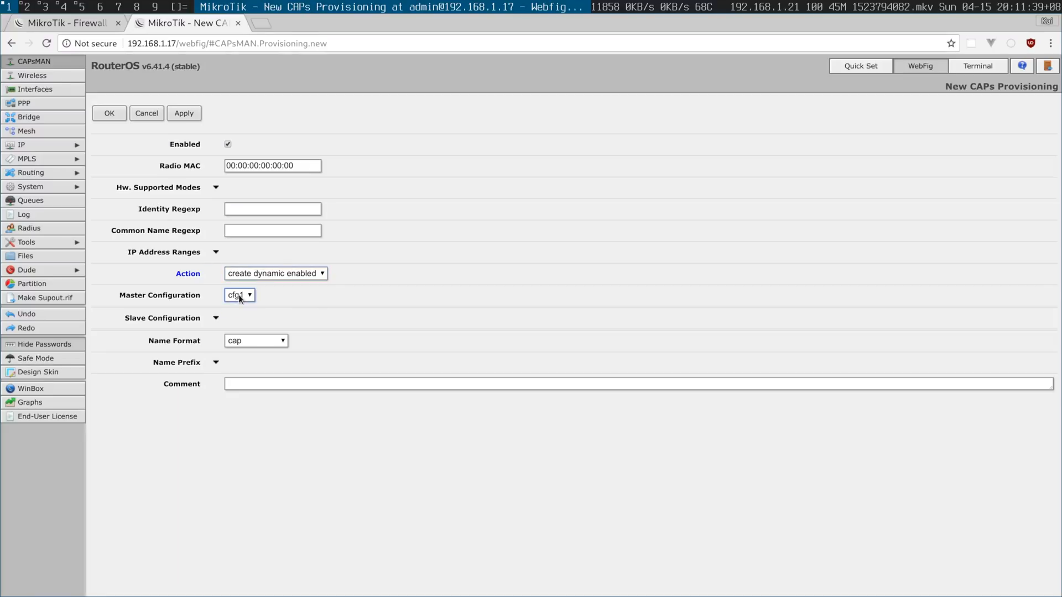
pyautogui.moveTo(266, 344)
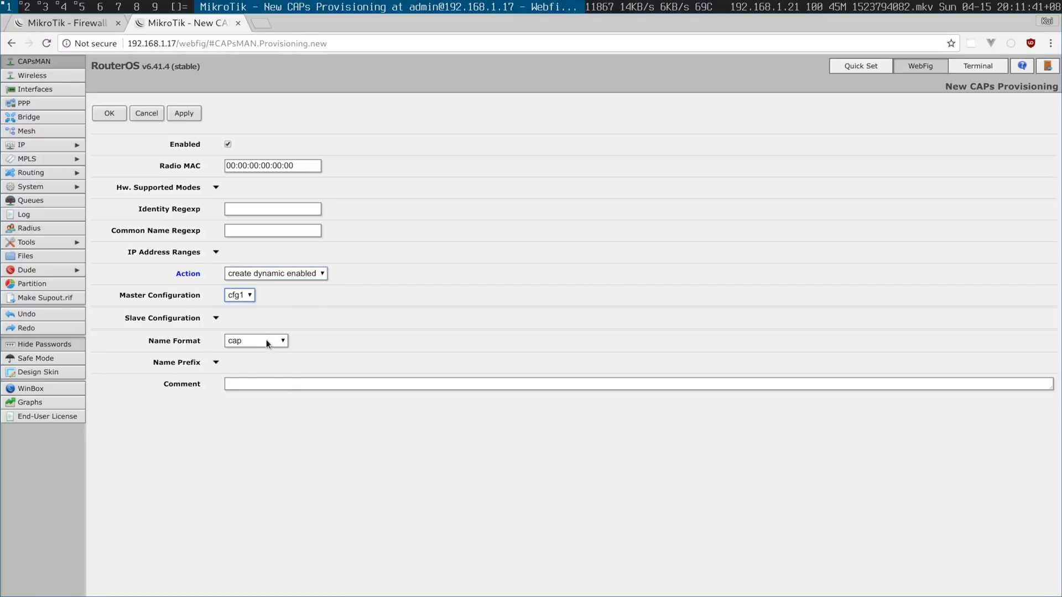
pyautogui.click(255, 340)
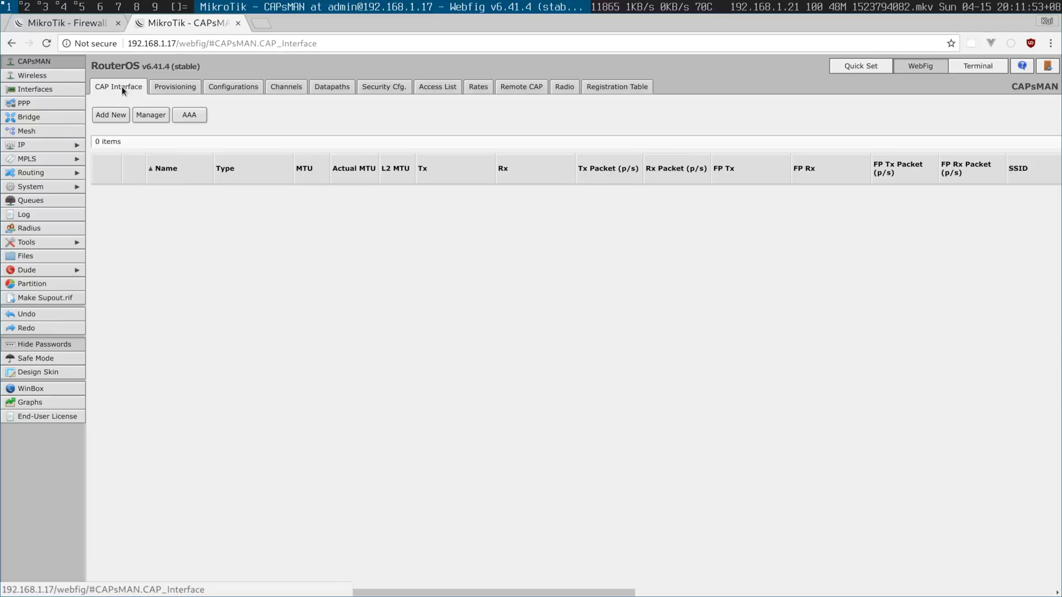
# Step: Enable the CAPsMAN Manager in its settings
pyautogui.click(151, 115)
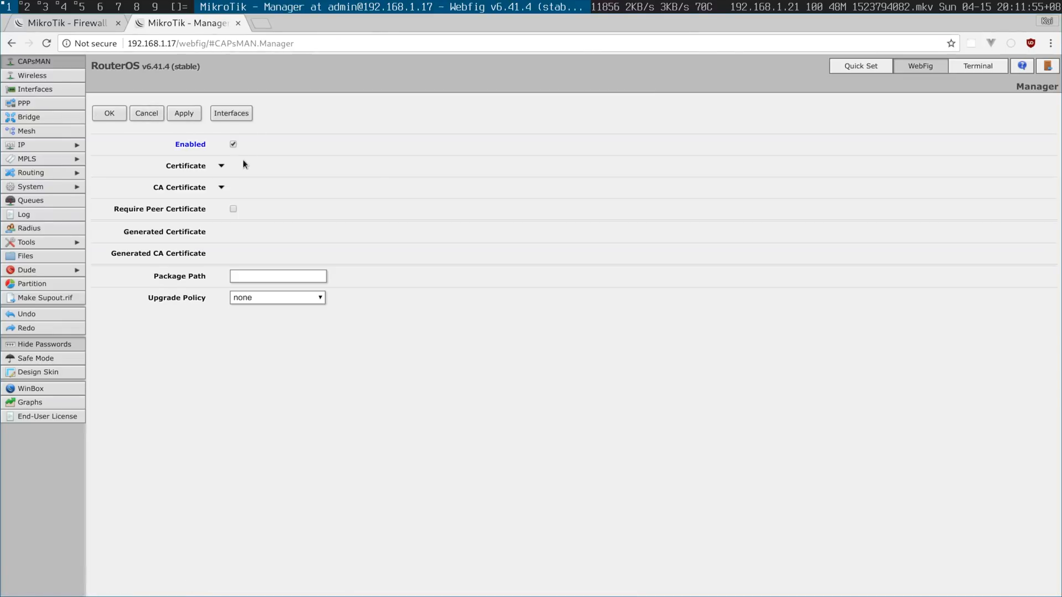
pyautogui.moveTo(116, 65)
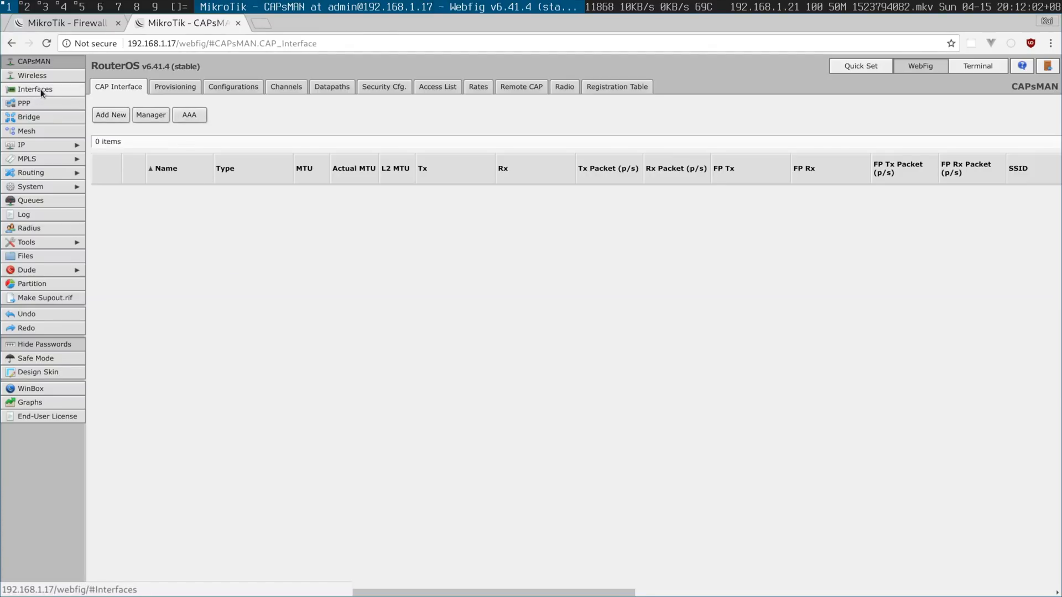
# Step: Enable CAP on wlan1 and wlan2 with CAPsMAN address 127.0.0.1, then check outside-1 in CAPsMAN
pyautogui.click(32, 75)
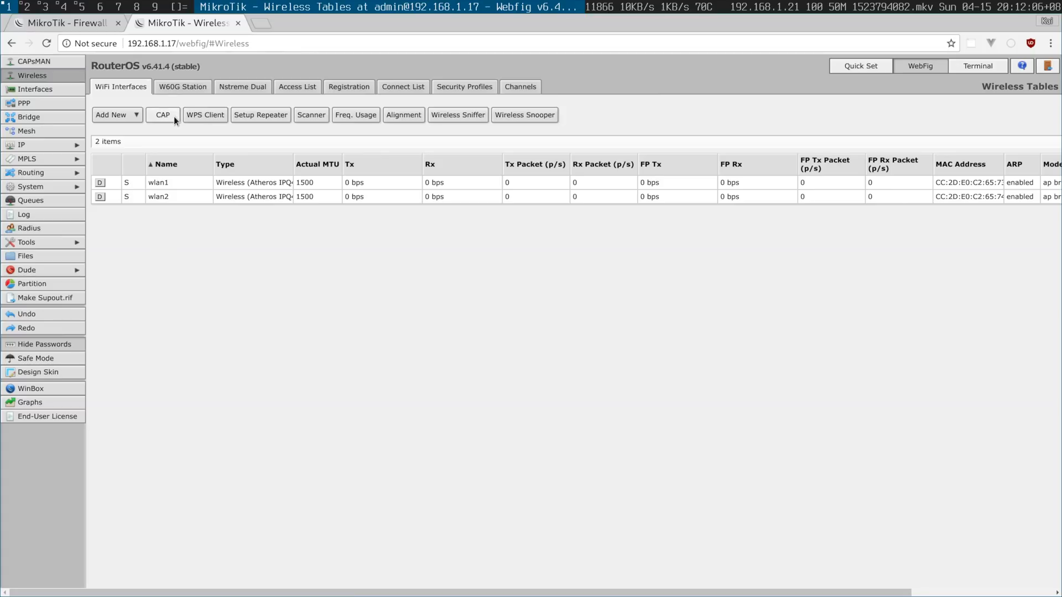
pyautogui.click(162, 114)
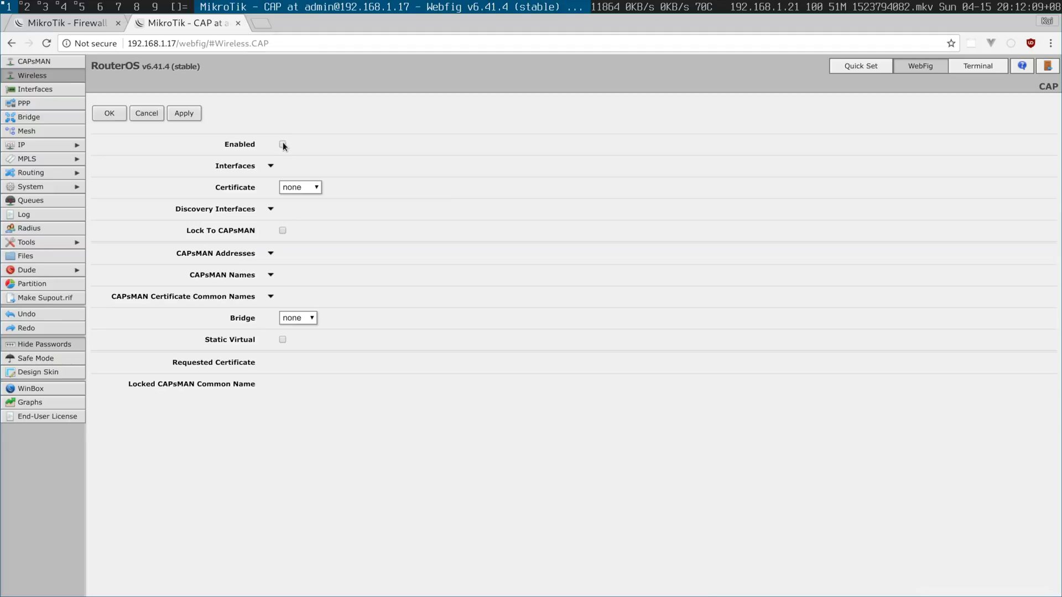
pyautogui.click(282, 144)
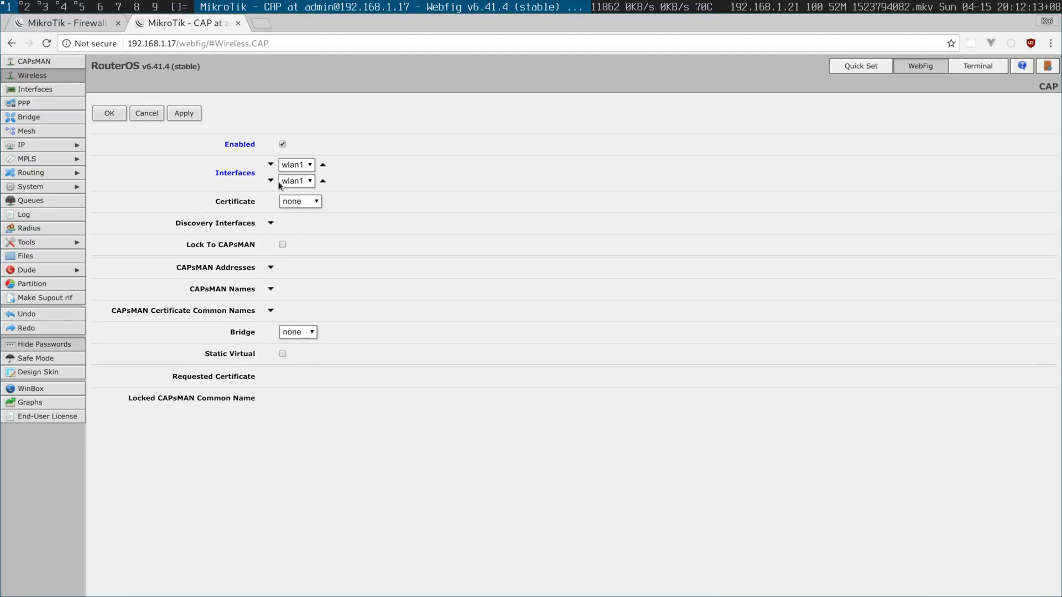
pyautogui.click(296, 180)
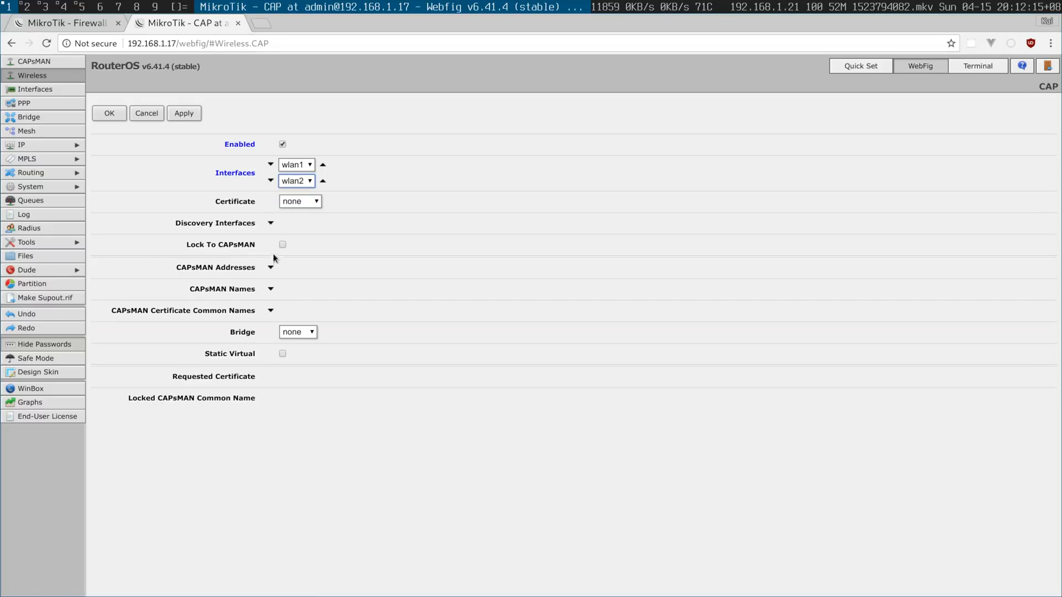
pyautogui.click(270, 223)
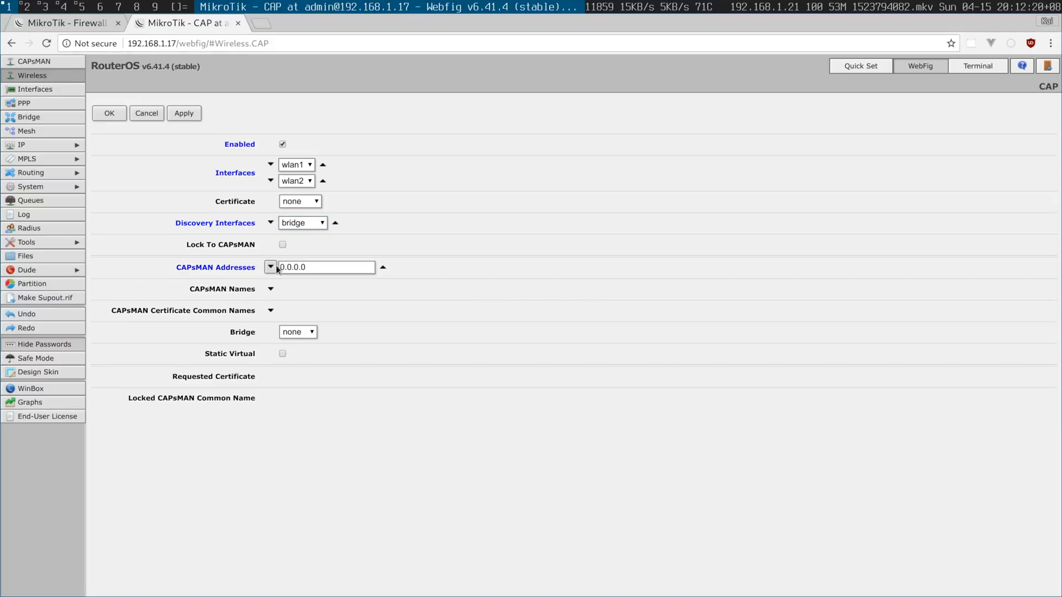
pyautogui.write('128')
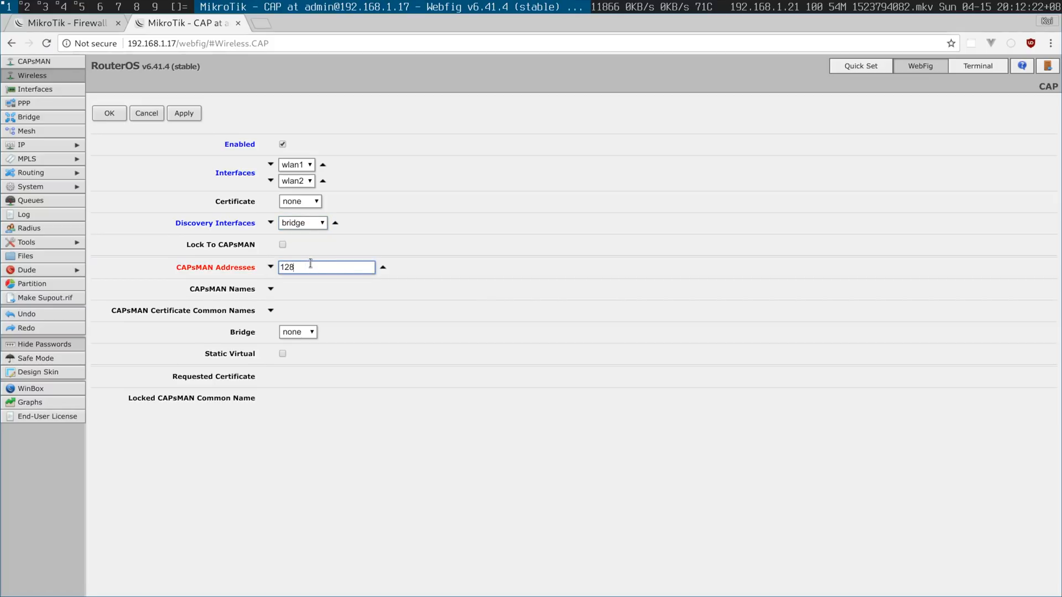
pyautogui.write('127.0.0.1')
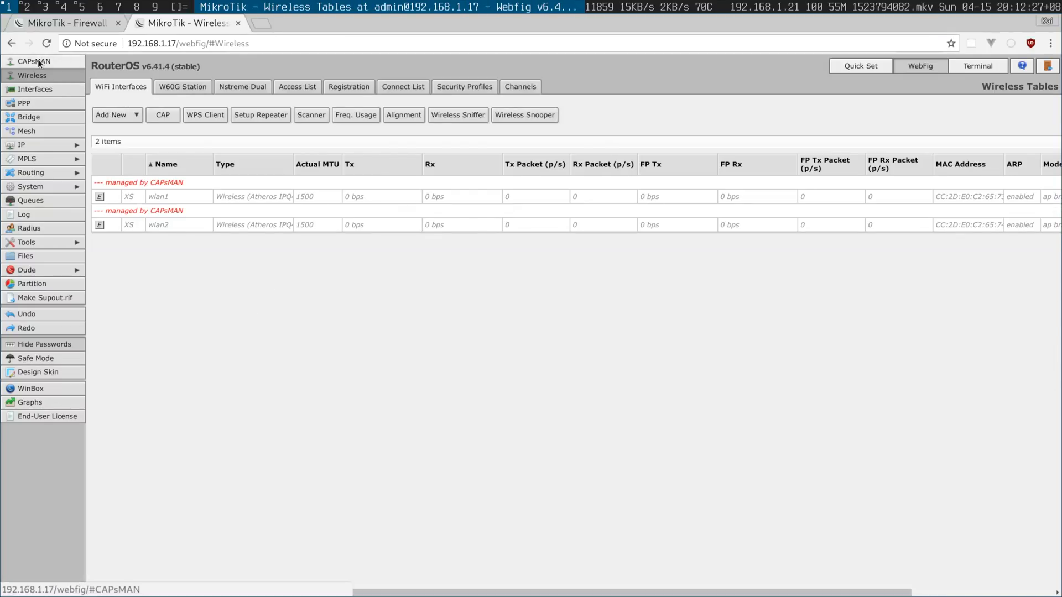
pyautogui.click(33, 61)
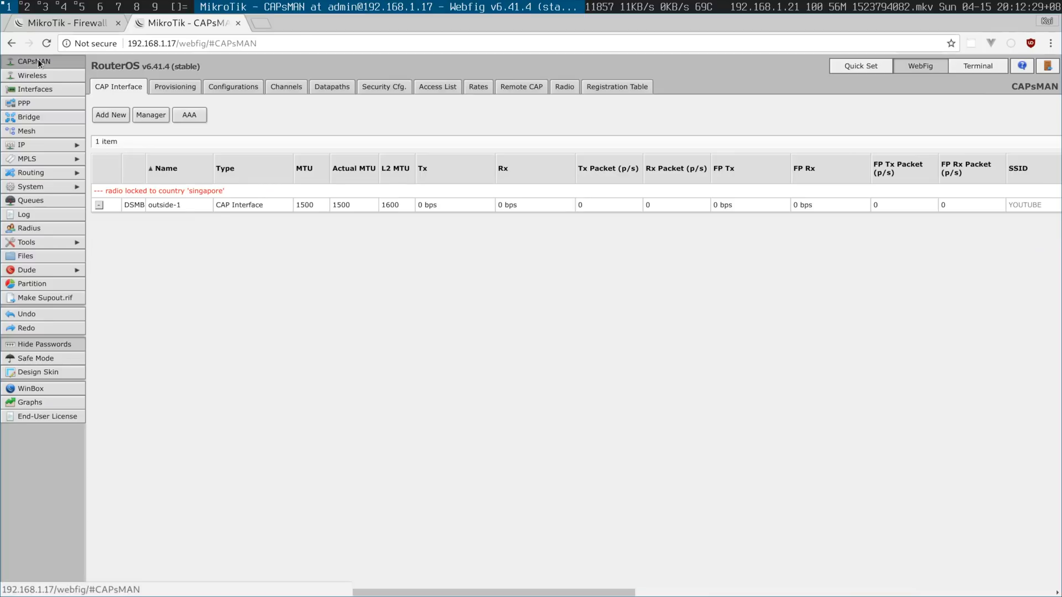